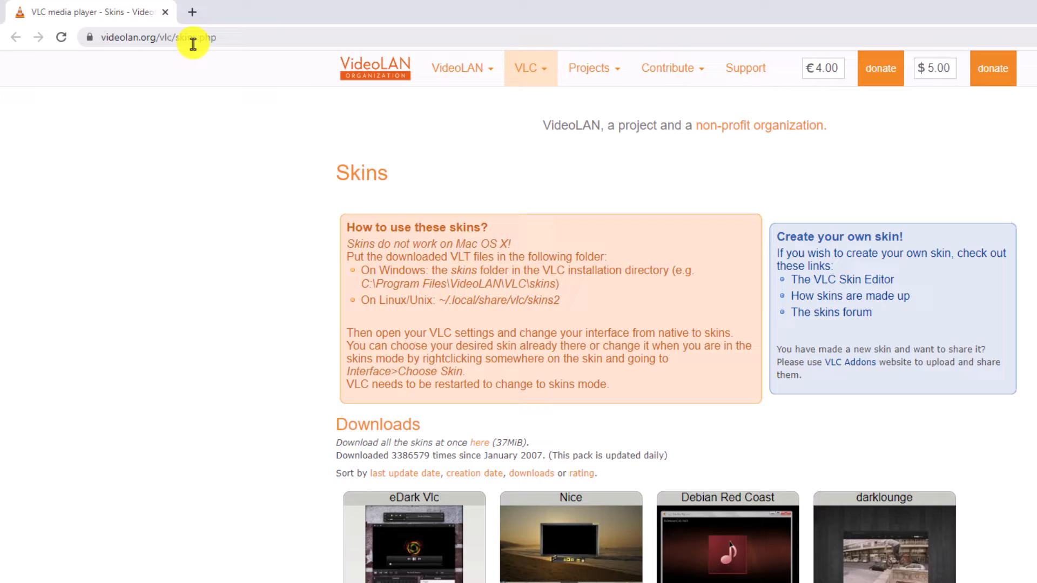
mouse_move(222, 141)
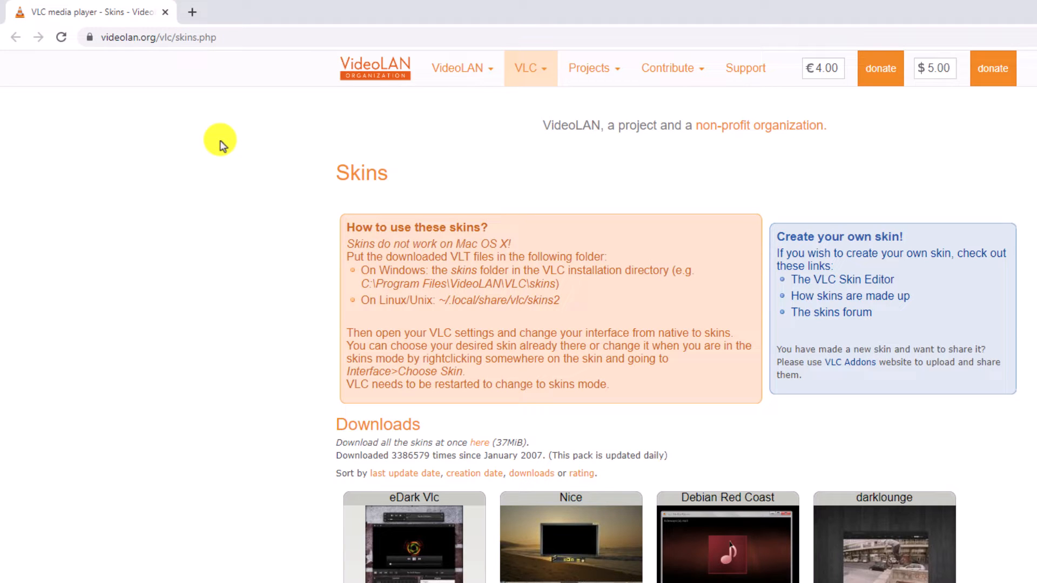
- Find the eDark Vlc skin on the VideoLAN skins page and download eDark Vlc.vlt
scroll("down", 3)
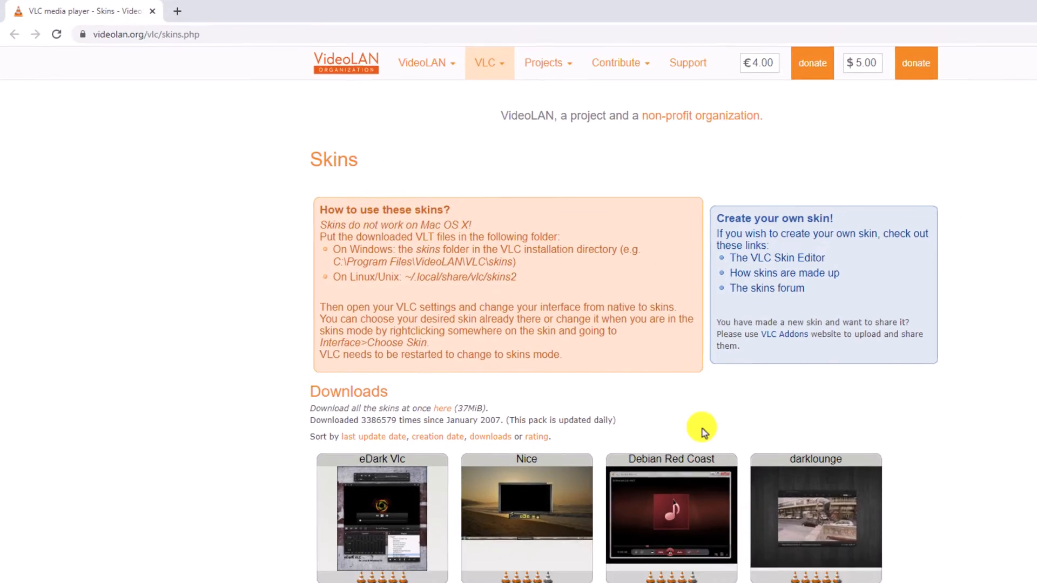
scroll("down", 3)
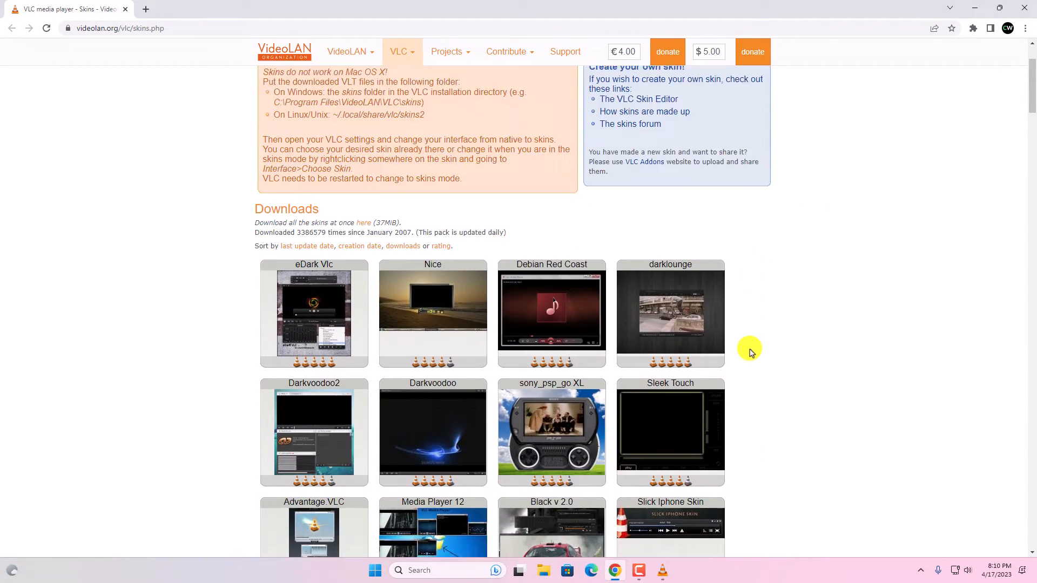
scroll("down", 3)
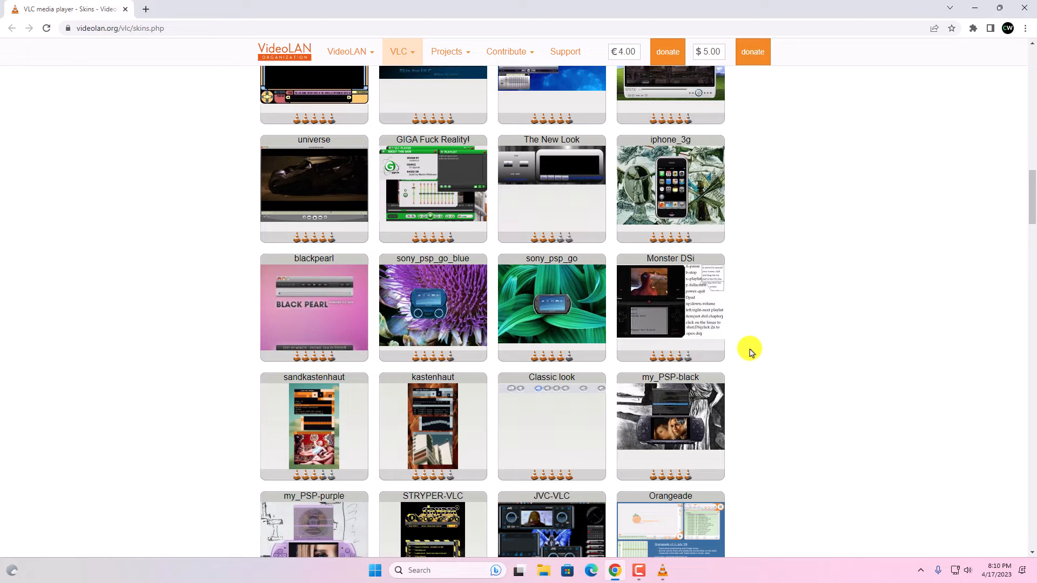
scroll("up", 3)
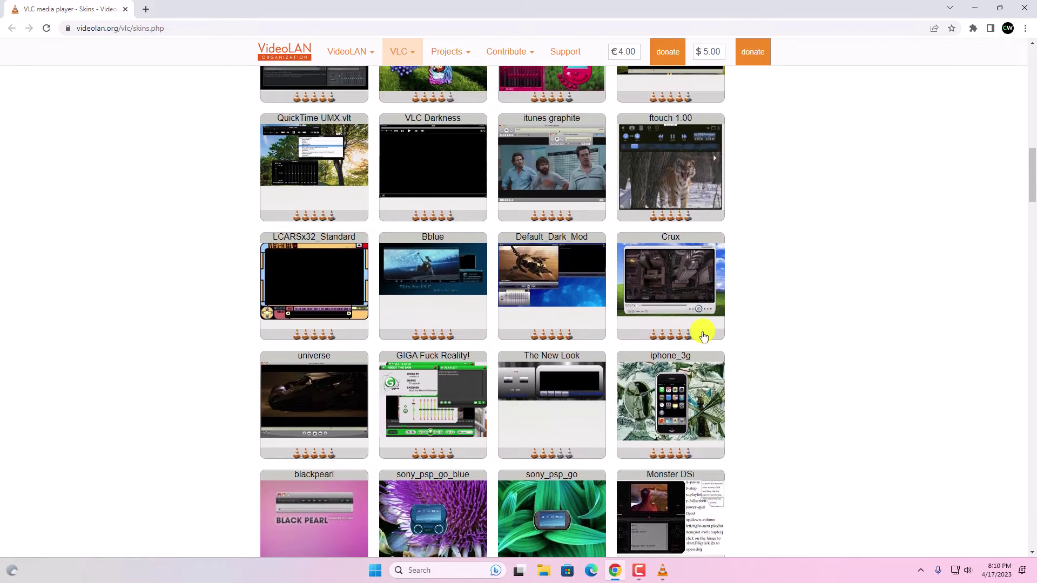
scroll("up", 3)
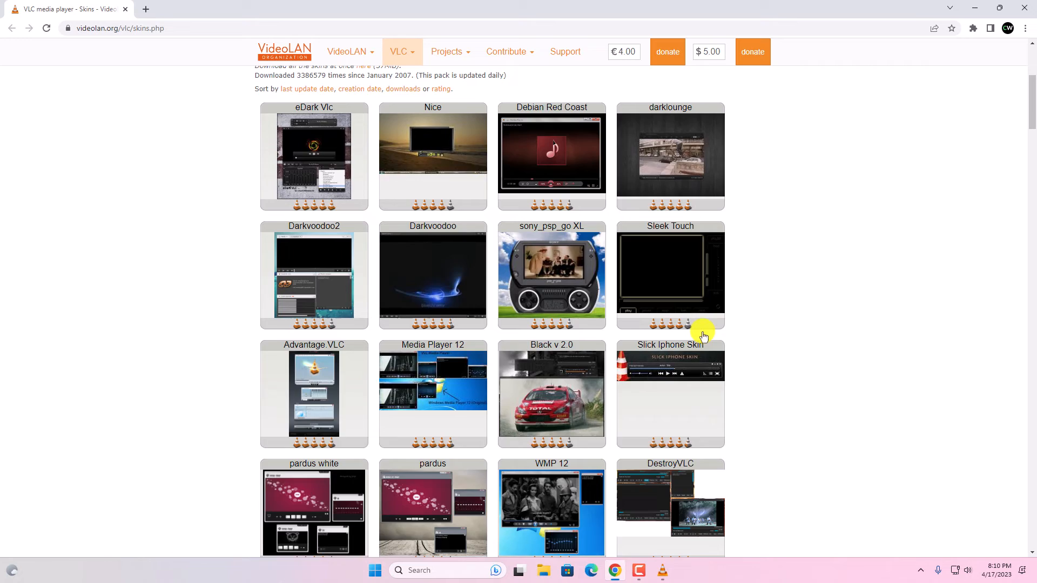
scroll("up", 3)
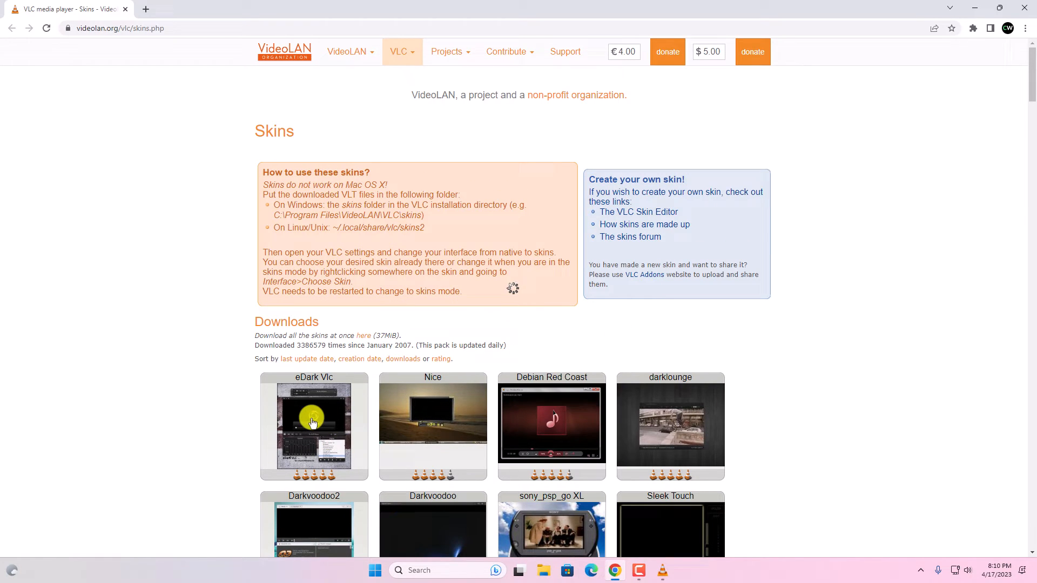
left_click(313, 427)
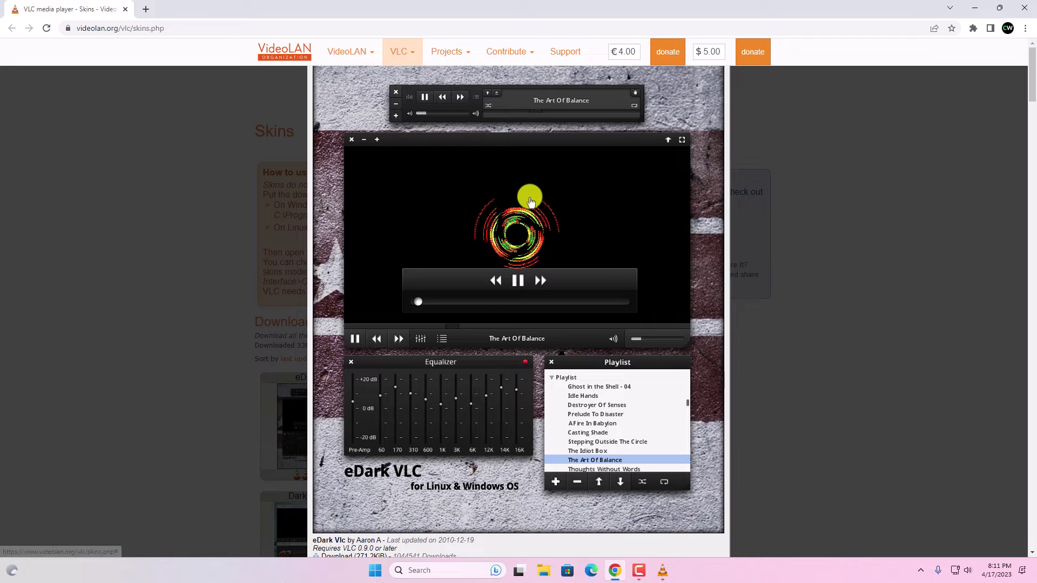
mouse_move(530, 200)
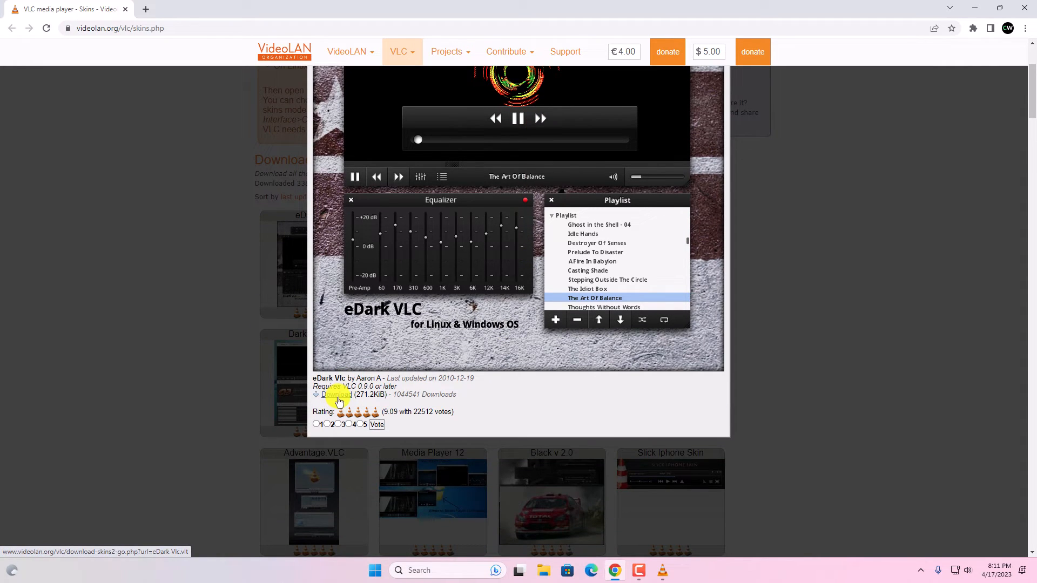
left_click(334, 395)
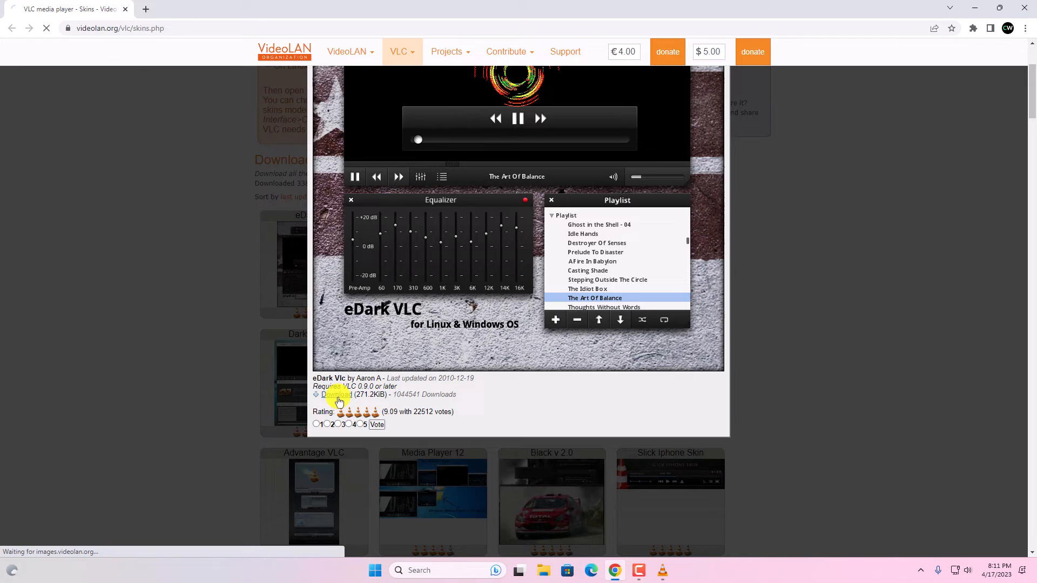
left_click(334, 394)
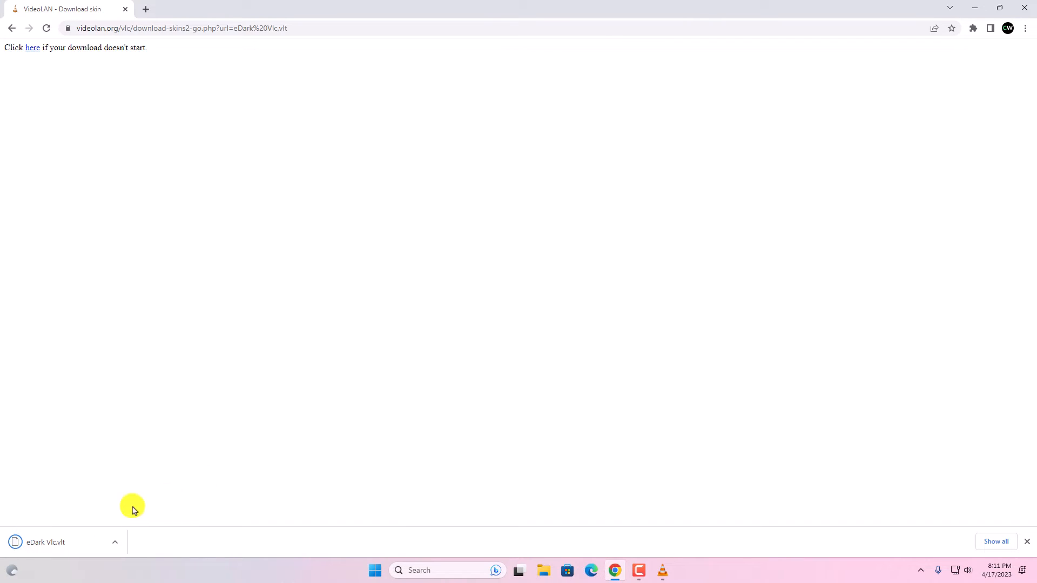
mouse_move(276, 366)
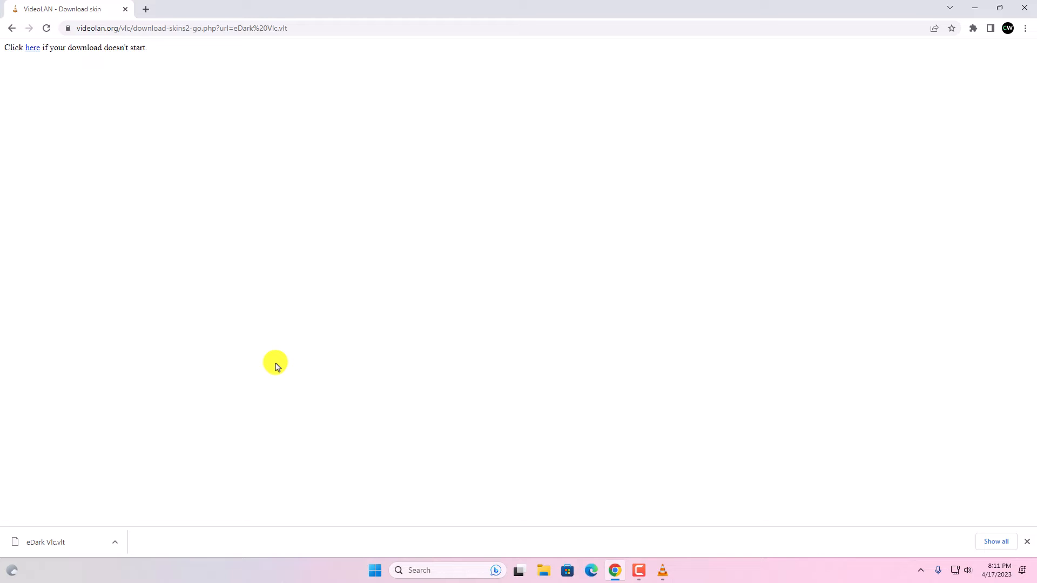
mouse_move(579, 2)
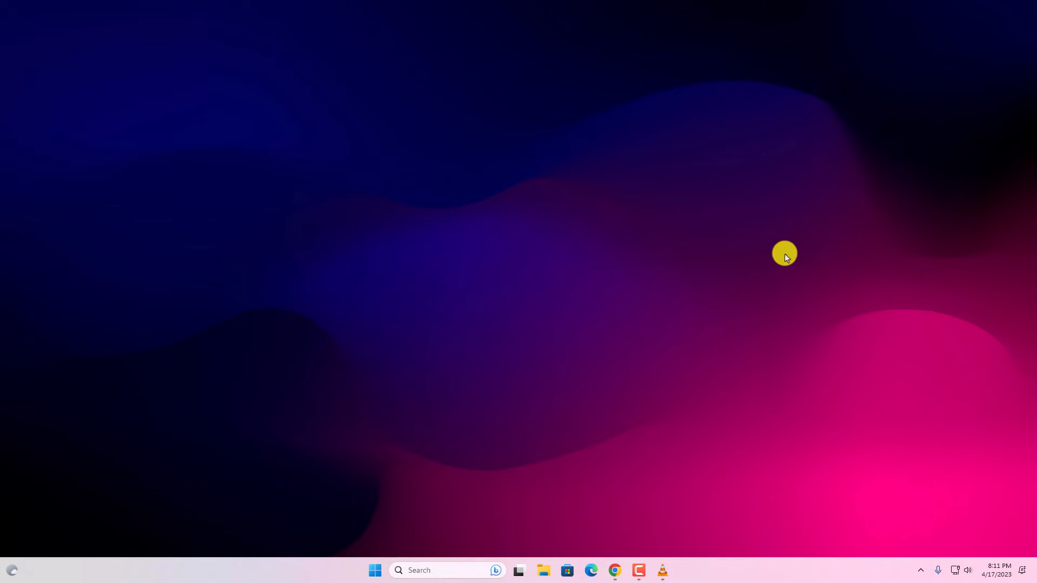
- Launch VLC from the taskbar and open its Tools menu
left_click(661, 570)
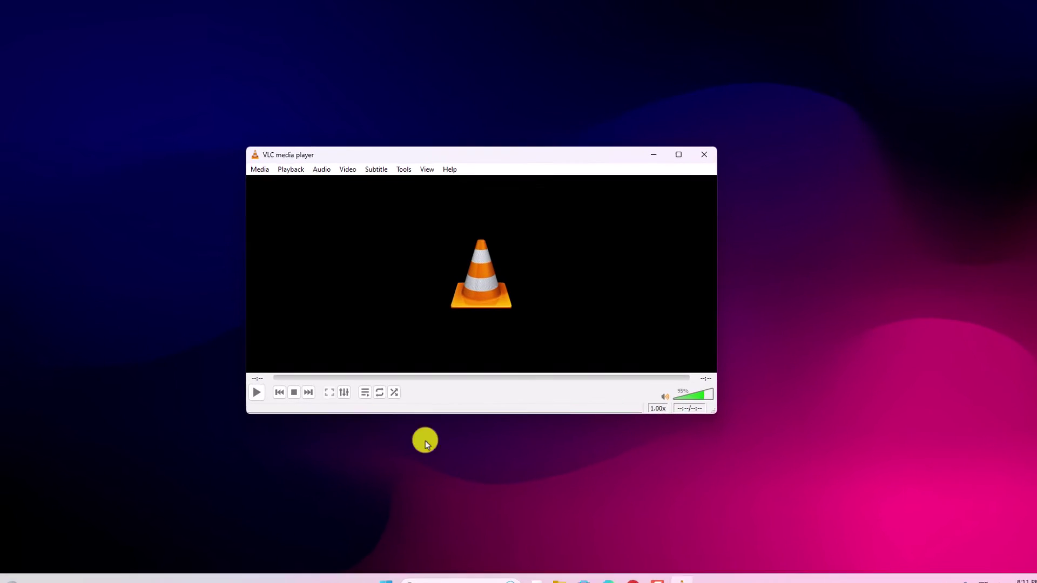
left_click(403, 169)
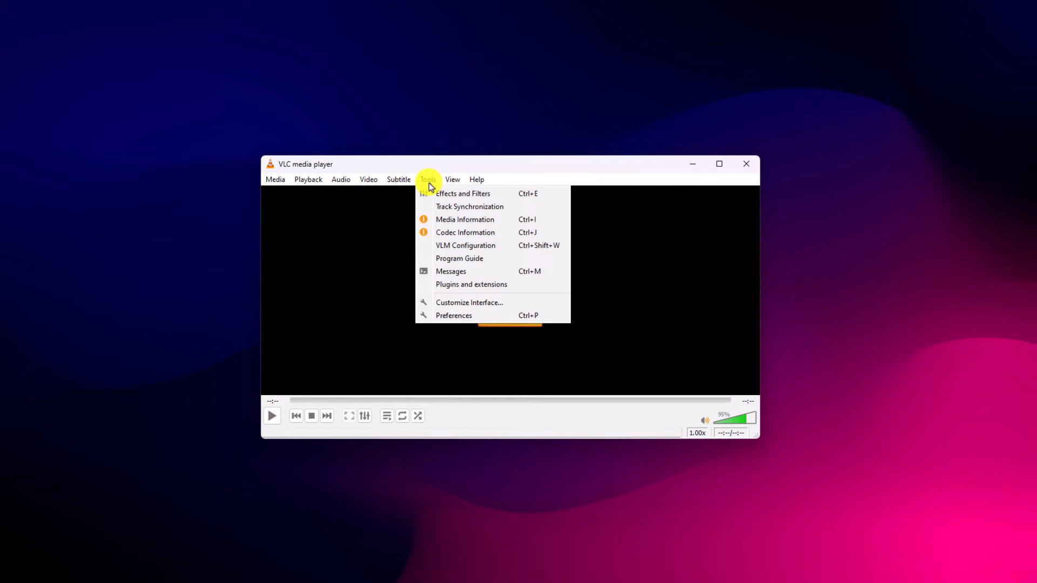
mouse_move(469, 316)
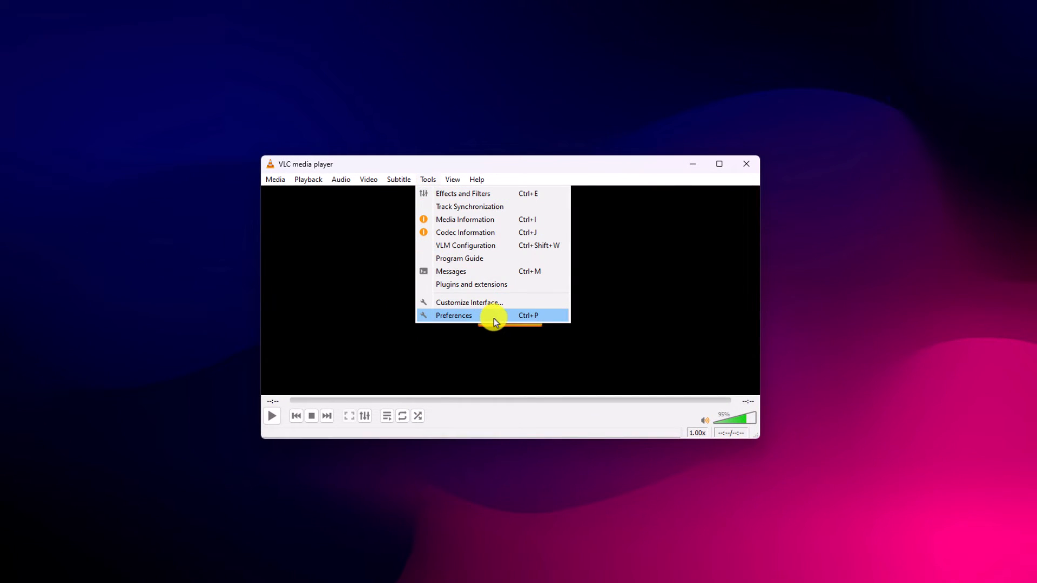
mouse_move(521, 323)
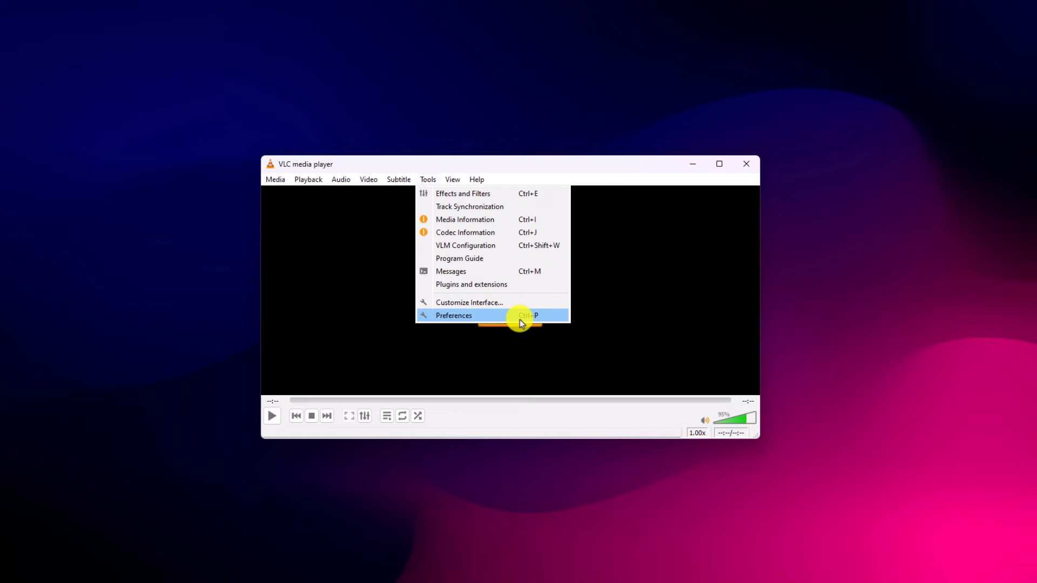
- Open Preferences and select Use custom skin on the Interface tab
left_click(453, 315)
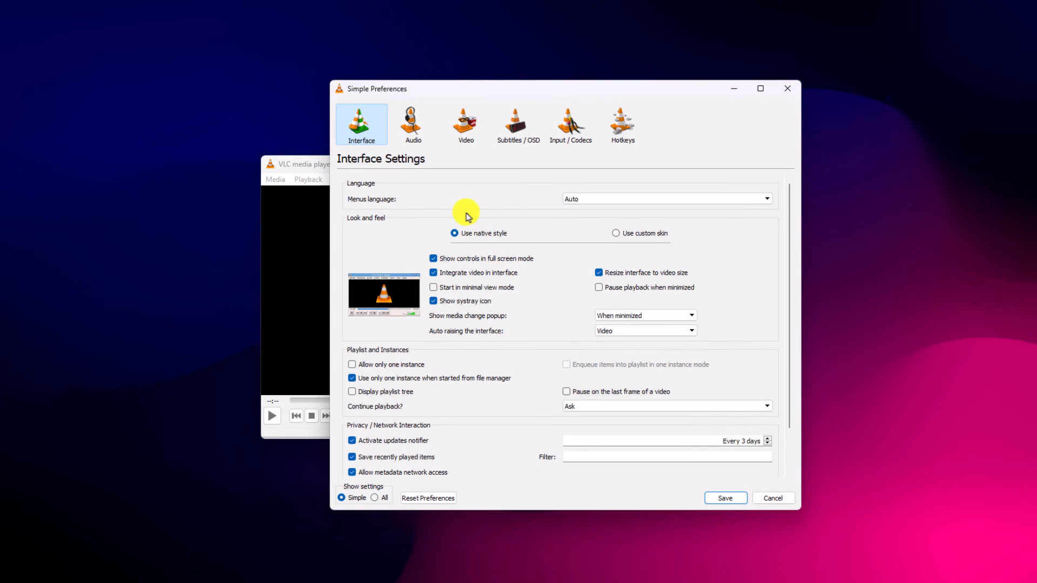
mouse_move(370, 175)
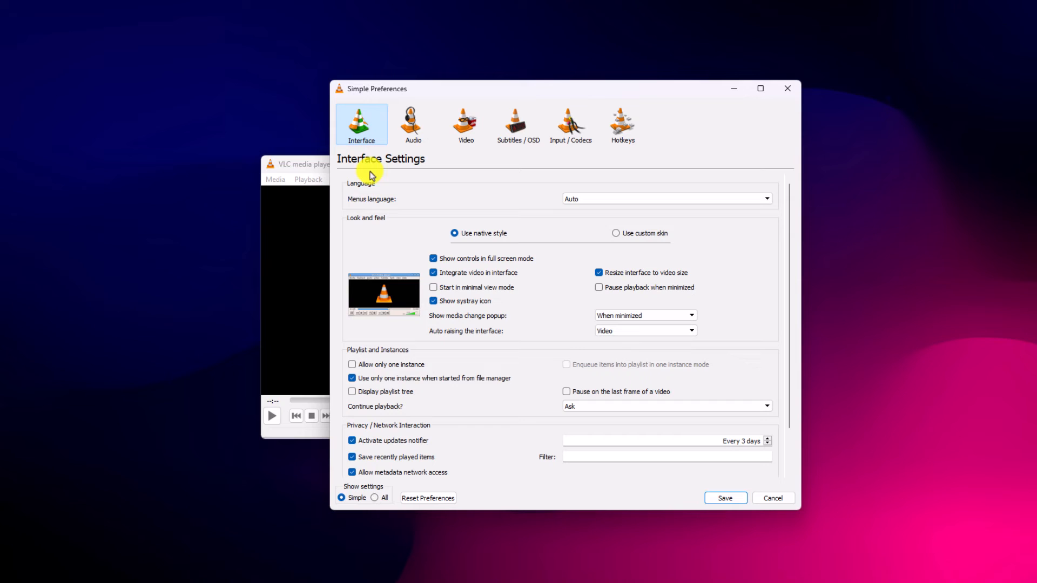
mouse_move(375, 238)
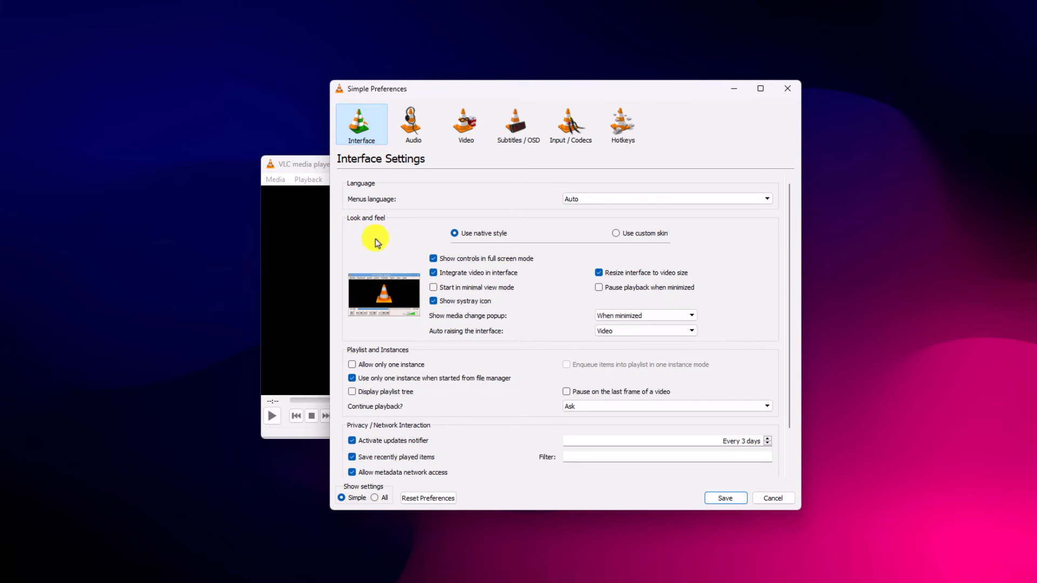
mouse_move(614, 239)
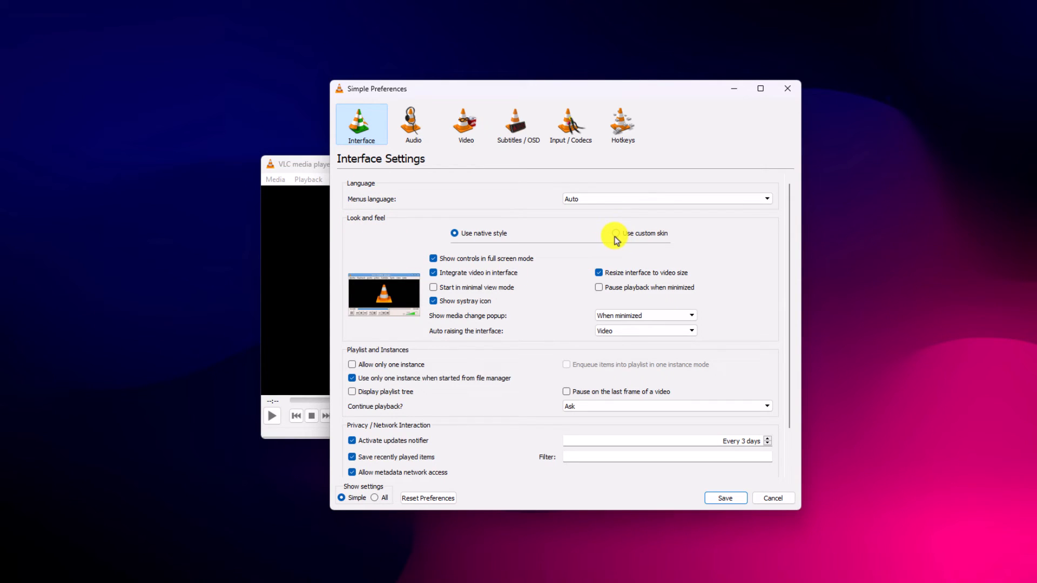
left_click(614, 233)
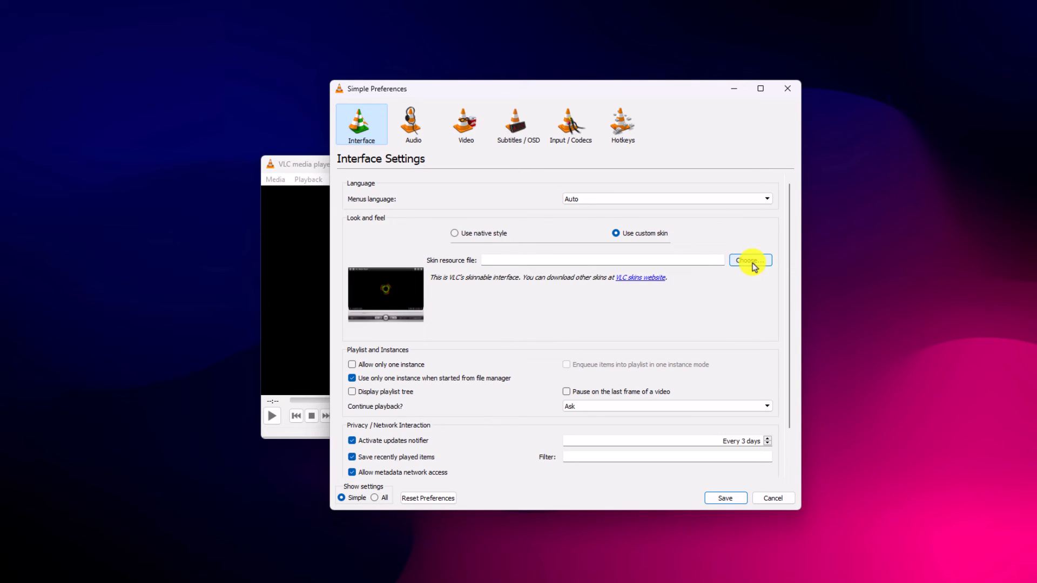
- Pick eDark Vlc.vlt from Downloads as the skin resource file
left_click(748, 259)
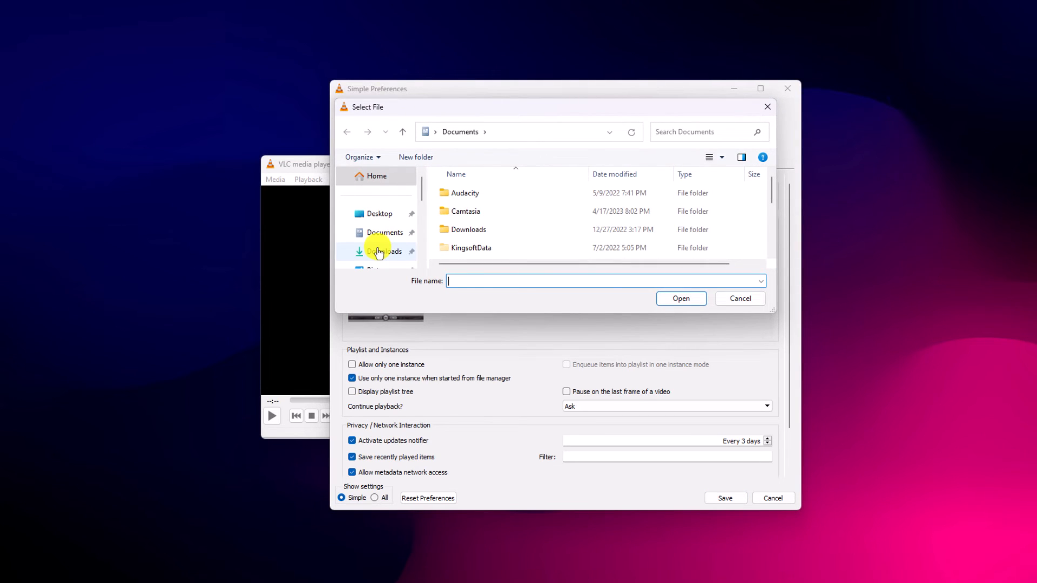
left_click(385, 251)
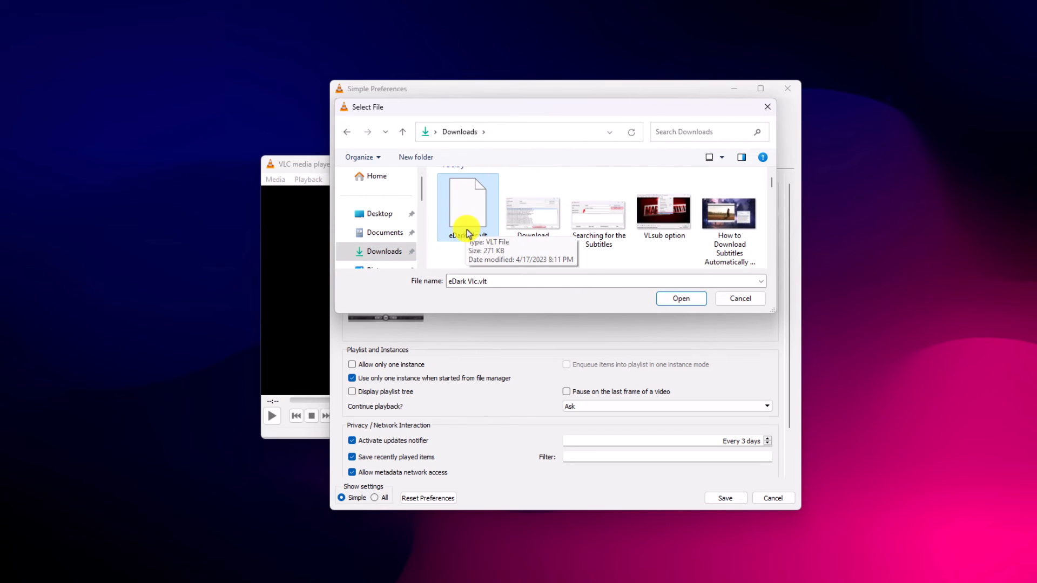
left_click(681, 298)
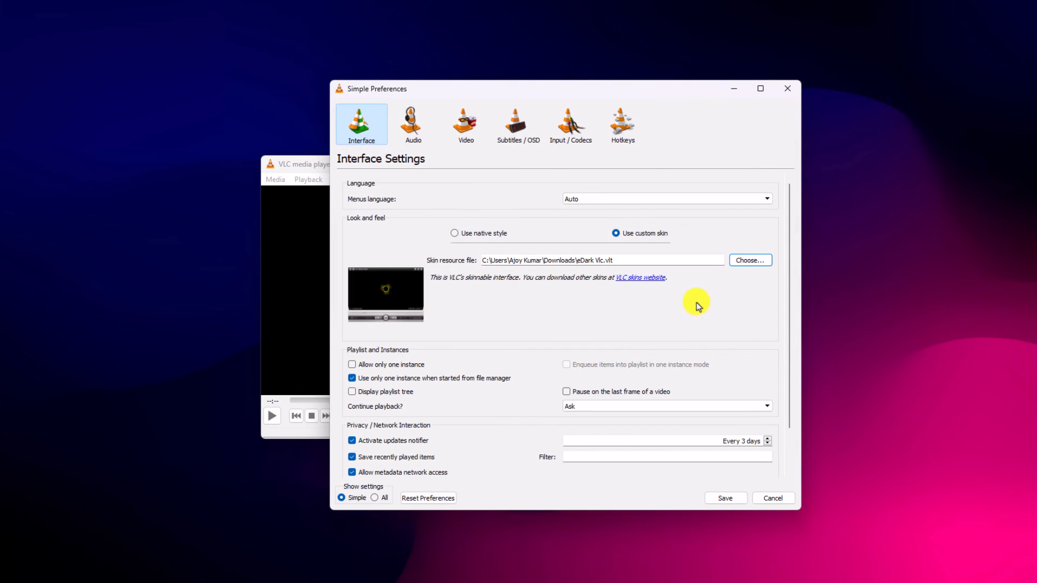
mouse_move(726, 498)
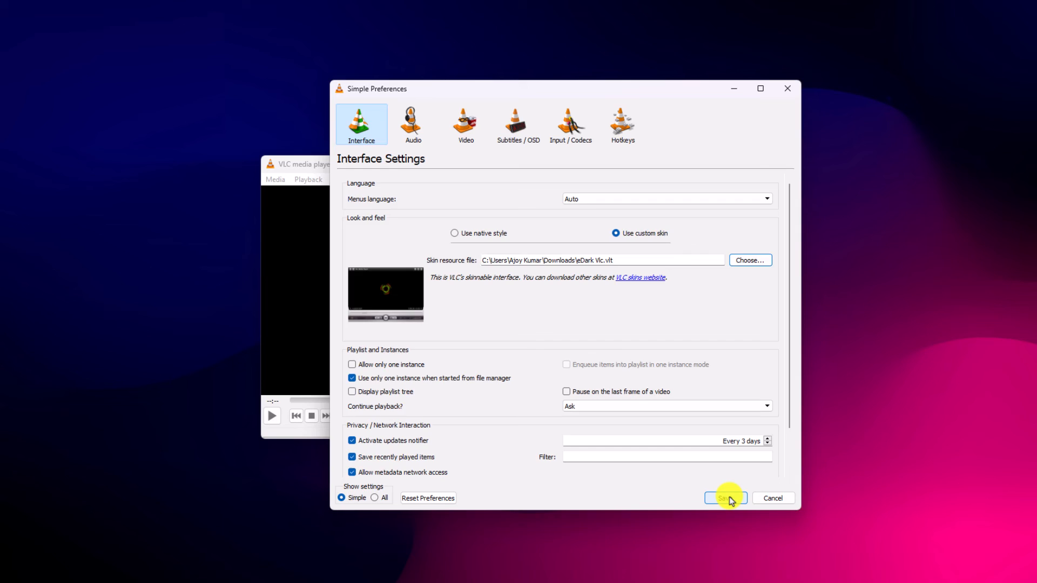
- Save the custom skin preferences and restart VLC from the taskbar
left_click(725, 498)
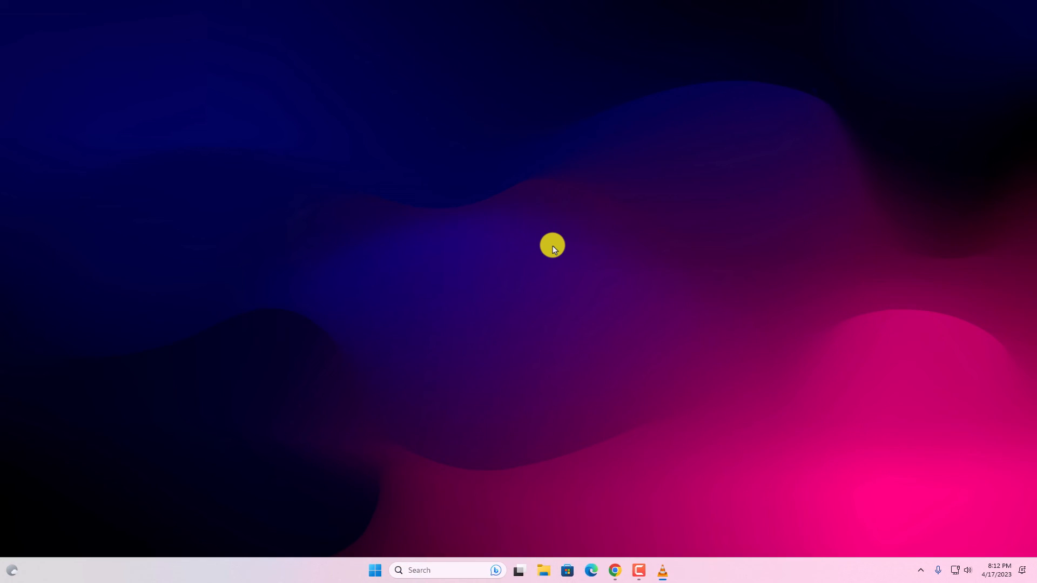
left_click(661, 570)
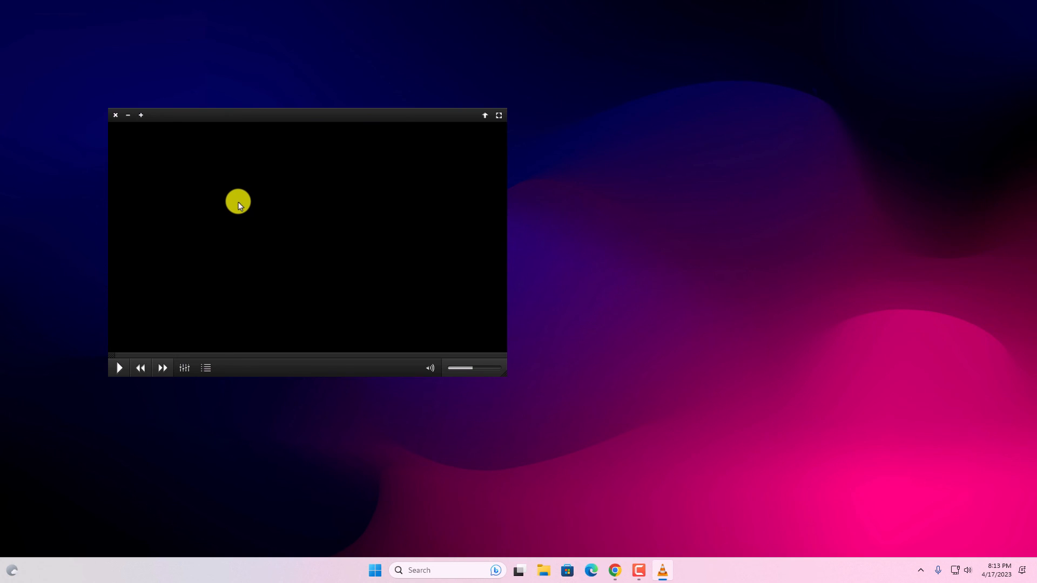
- Close the relaunched eDark-skinned VLC window
left_click(115, 115)
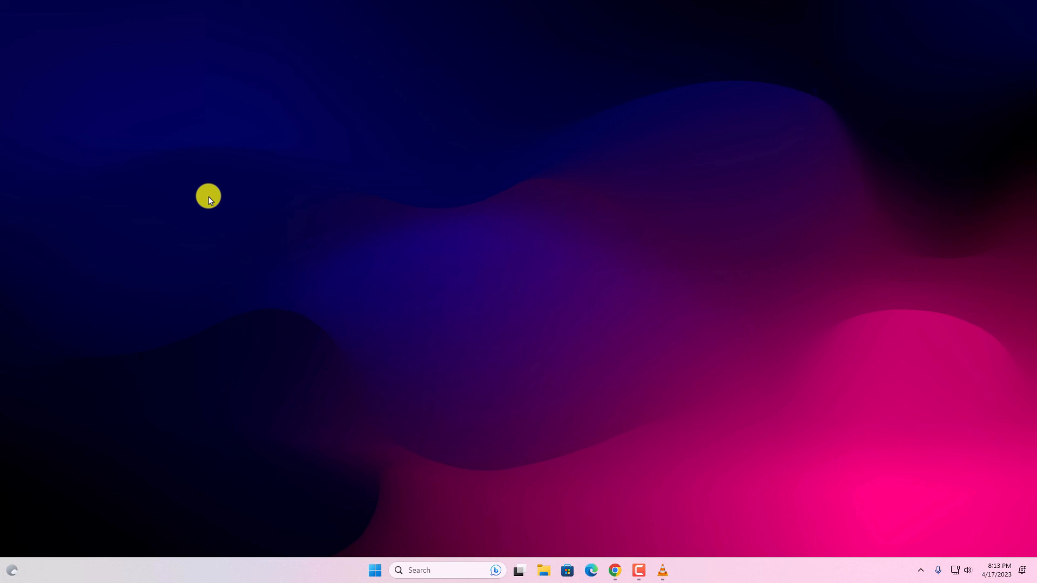
mouse_move(451, 282)
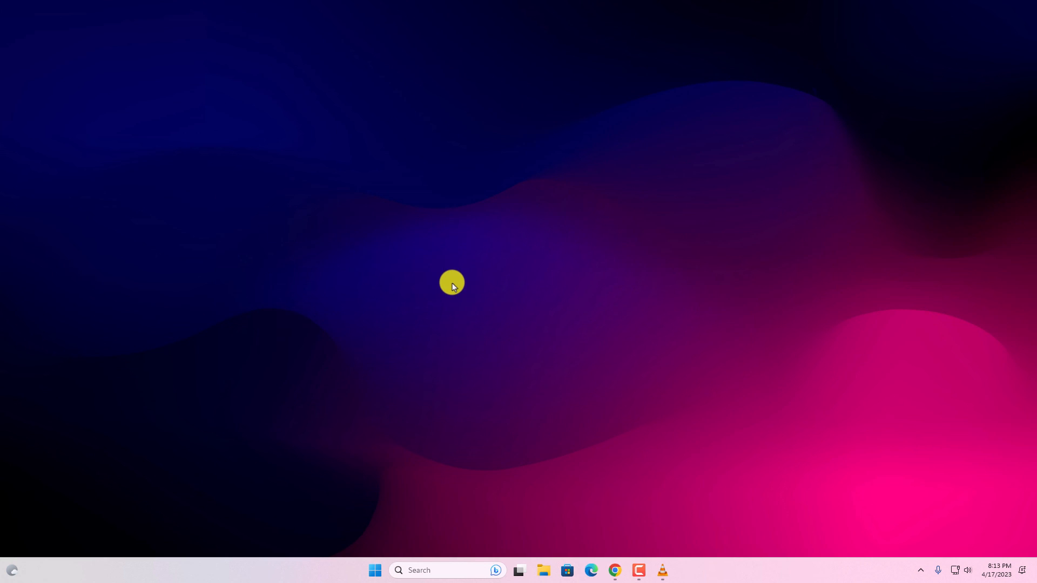